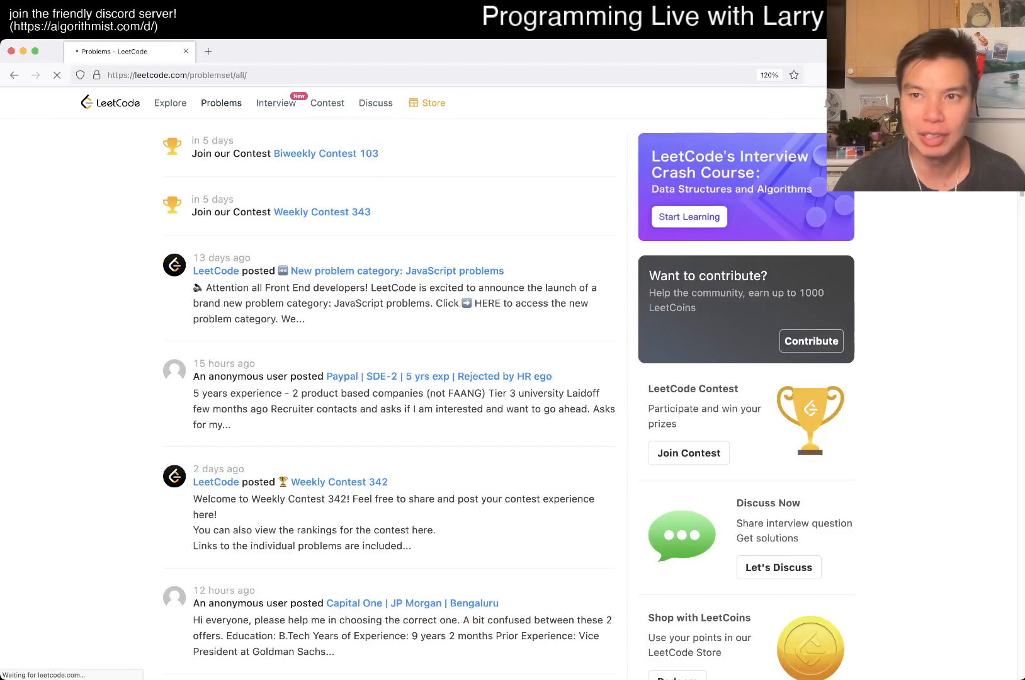
Step: Open the daily challenge 2336 Smallest Number in Infinite Set from the problem list
{"action": "left_click", "coordinate": [222, 104]}
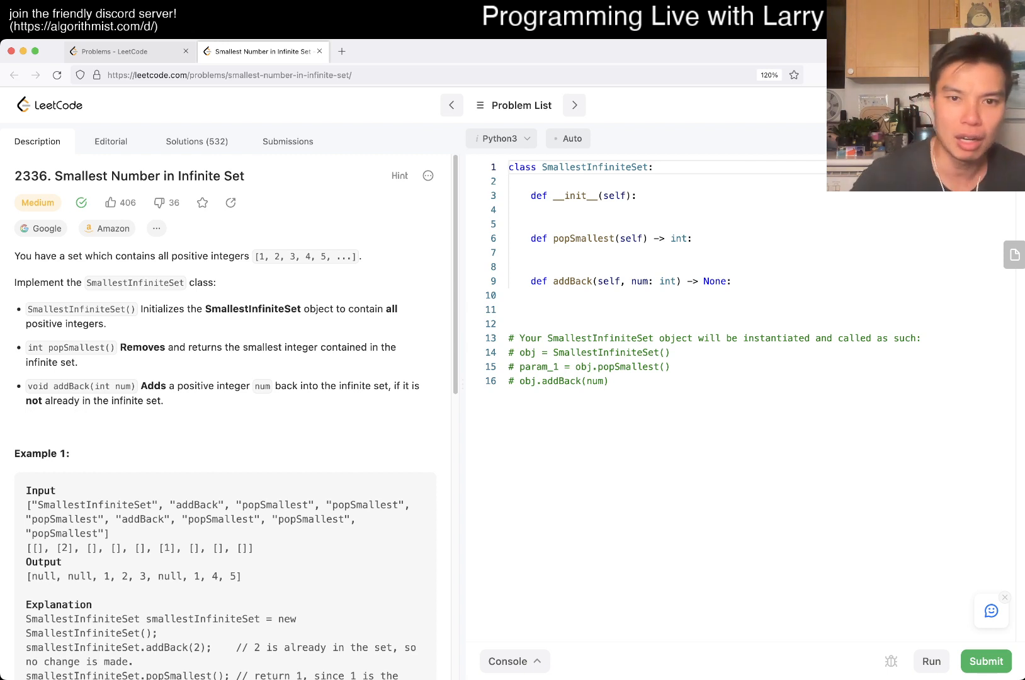
{"action": "scroll", "scroll_direction": "down", "scroll_amount": 3}
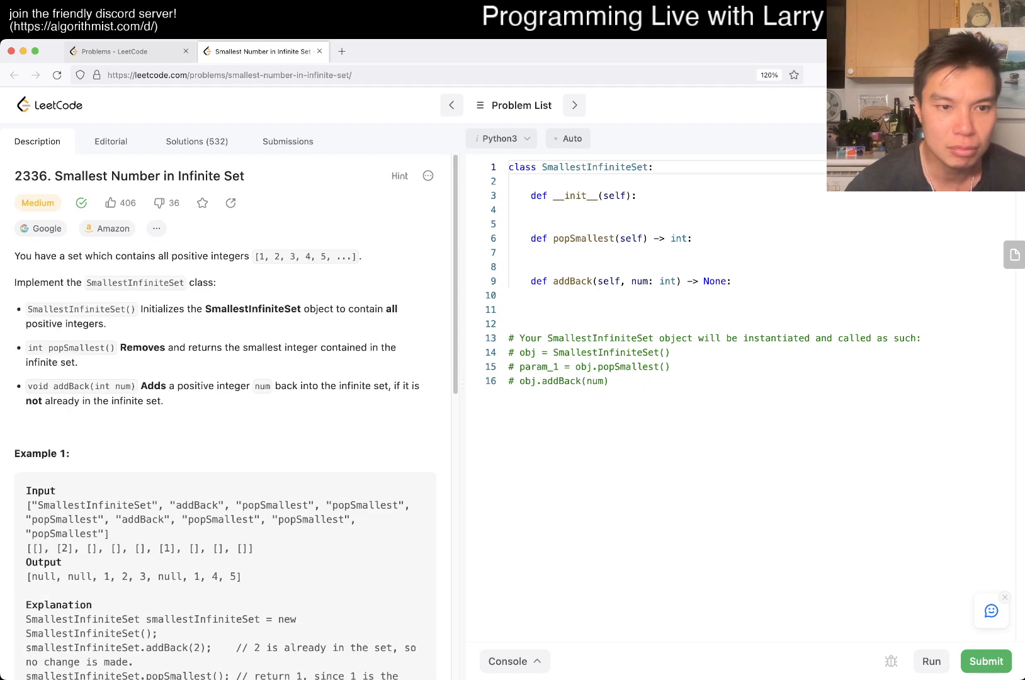
{"action": "scroll", "scroll_direction": "down", "scroll_amount": 3}
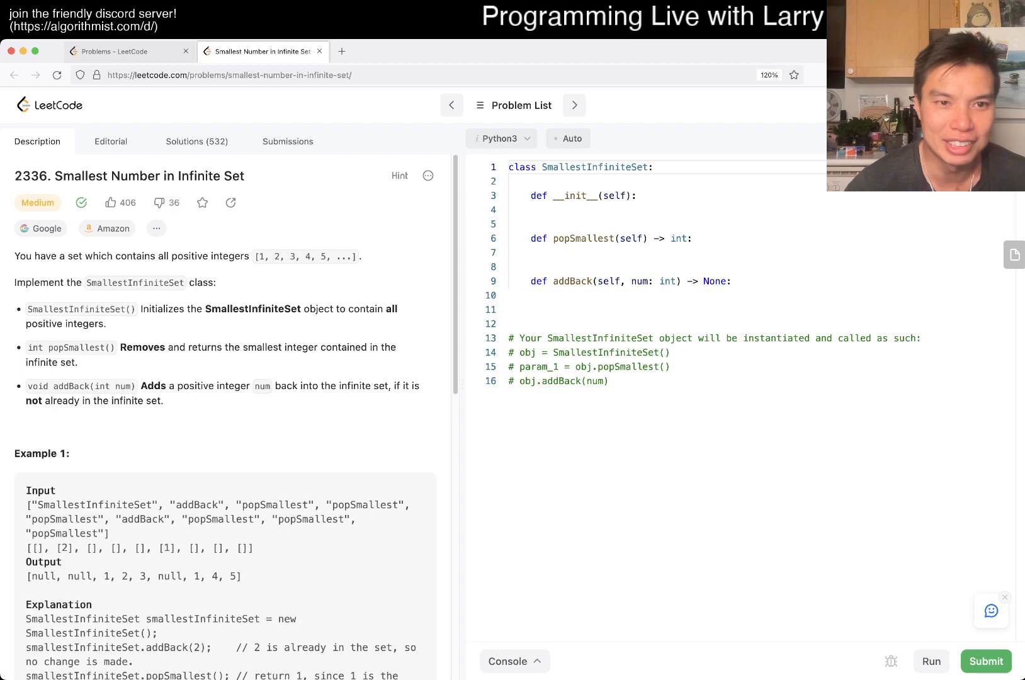
{"action": "scroll", "scroll_direction": "down", "scroll_amount": 3}
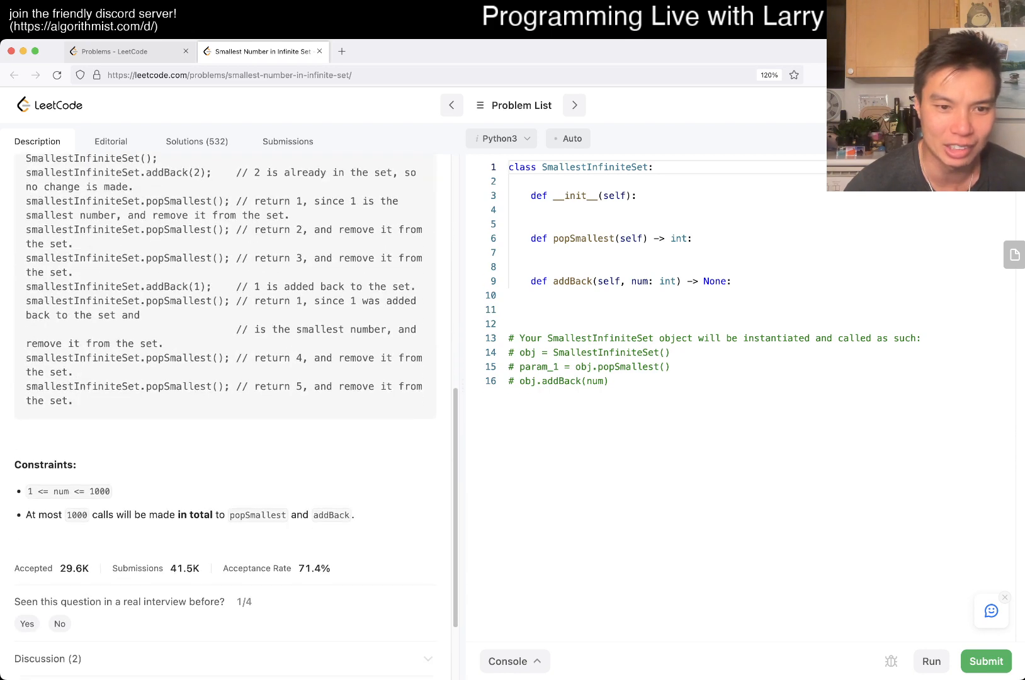
{"action": "double_click", "coordinate": [76, 515]}
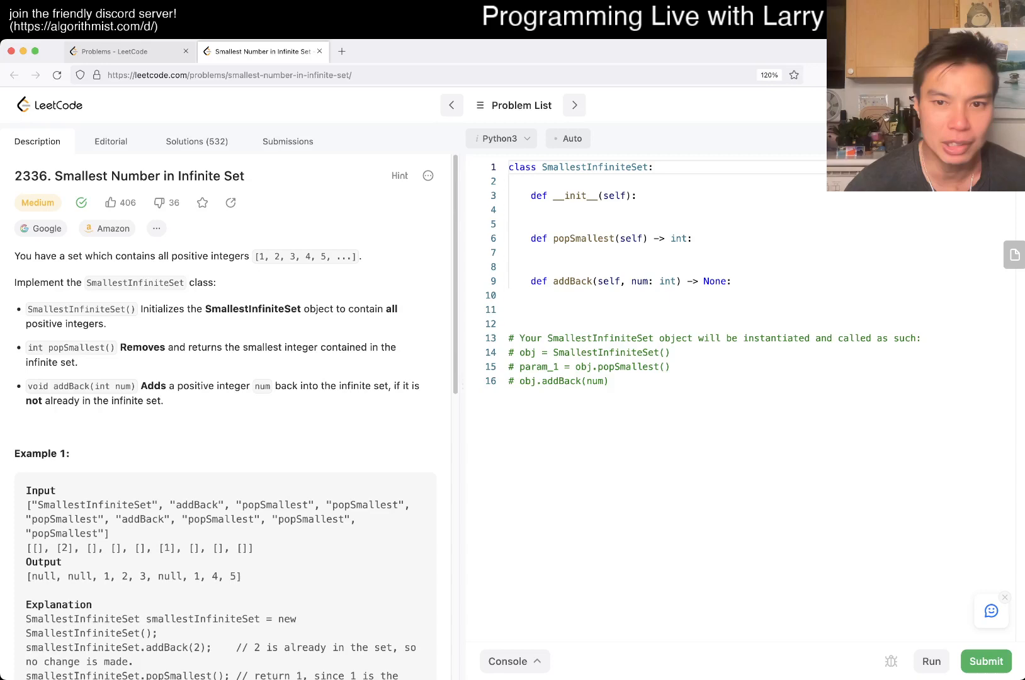
{"action": "scroll", "scroll_direction": "down", "scroll_amount": 3}
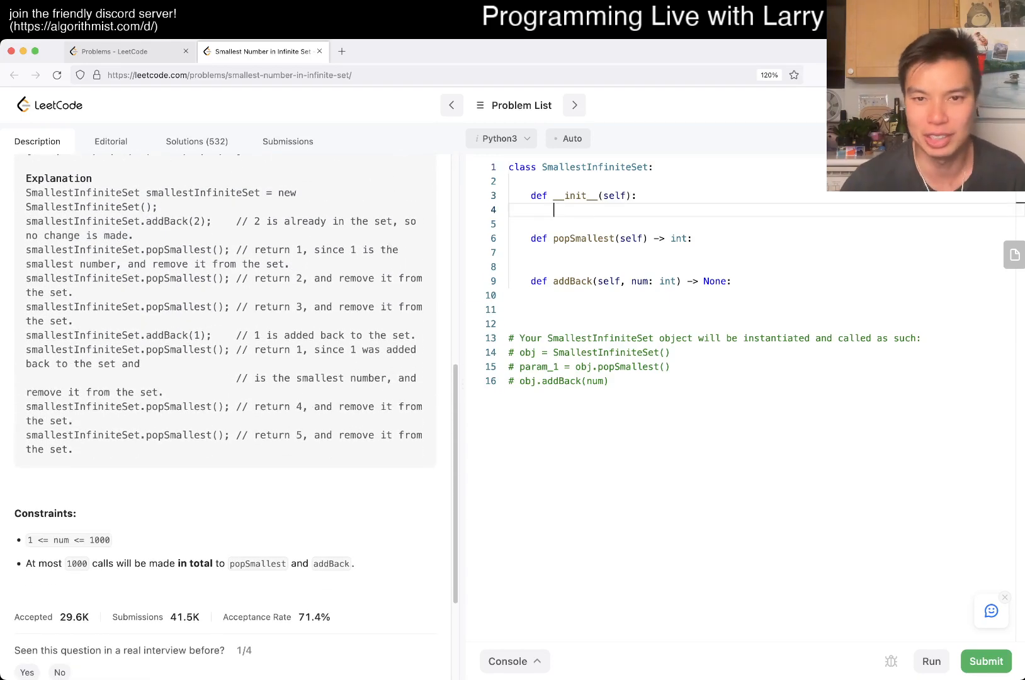
Step: Create self.sl = SortedSet() in __init__ and import SortedSet from sortedcontainers
{"action": "type", "text": "self.sl"}
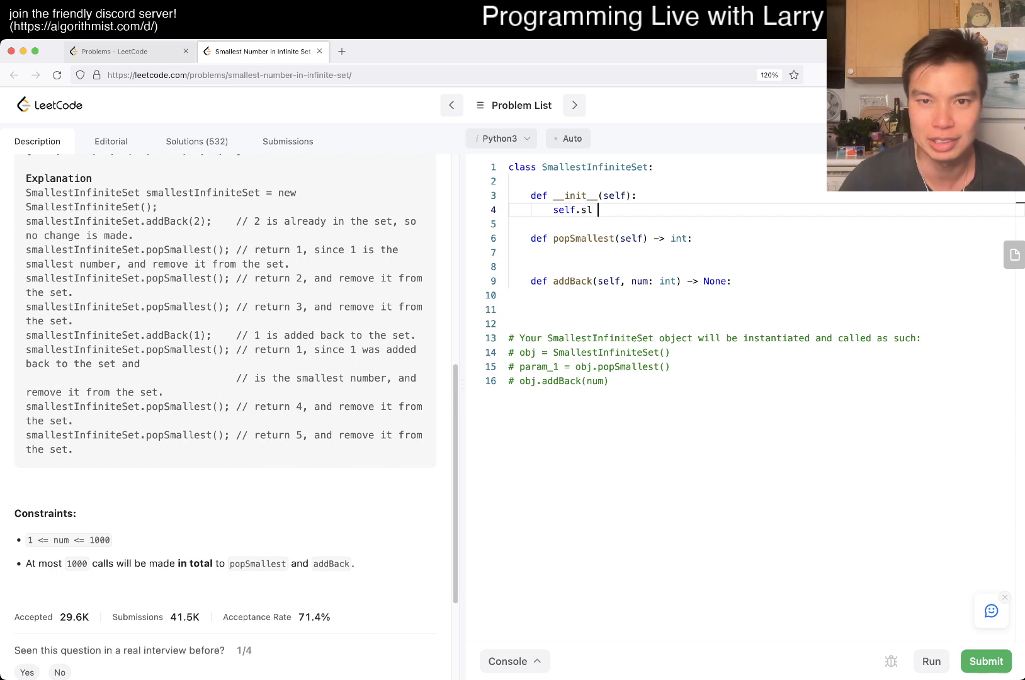
{"action": "type", "text": "= S"}
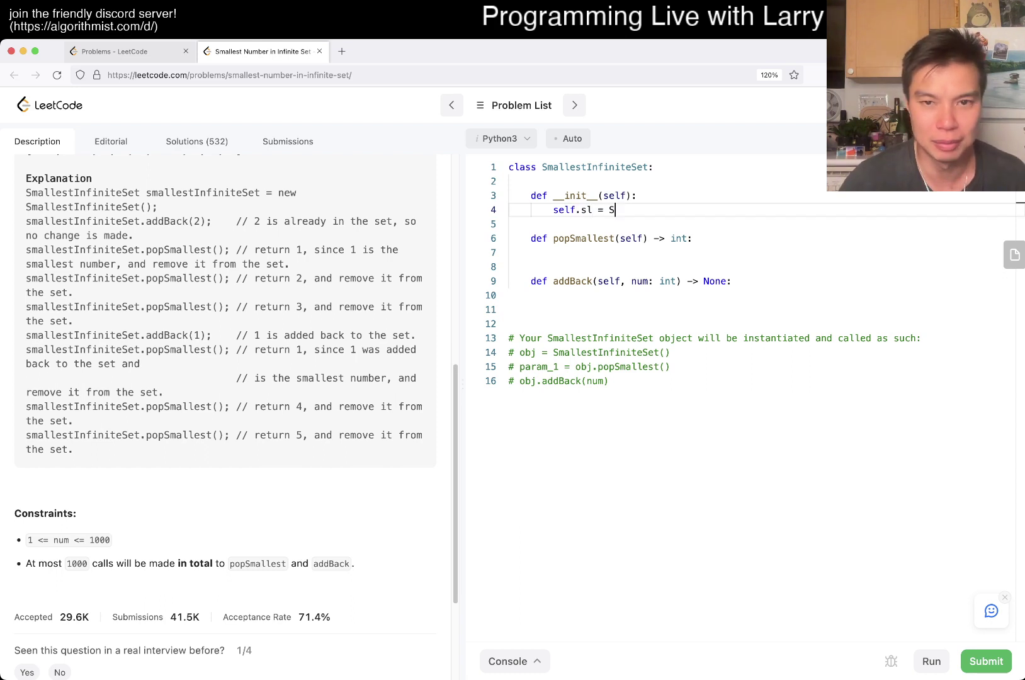
{"action": "type", "text": "ortedS"}
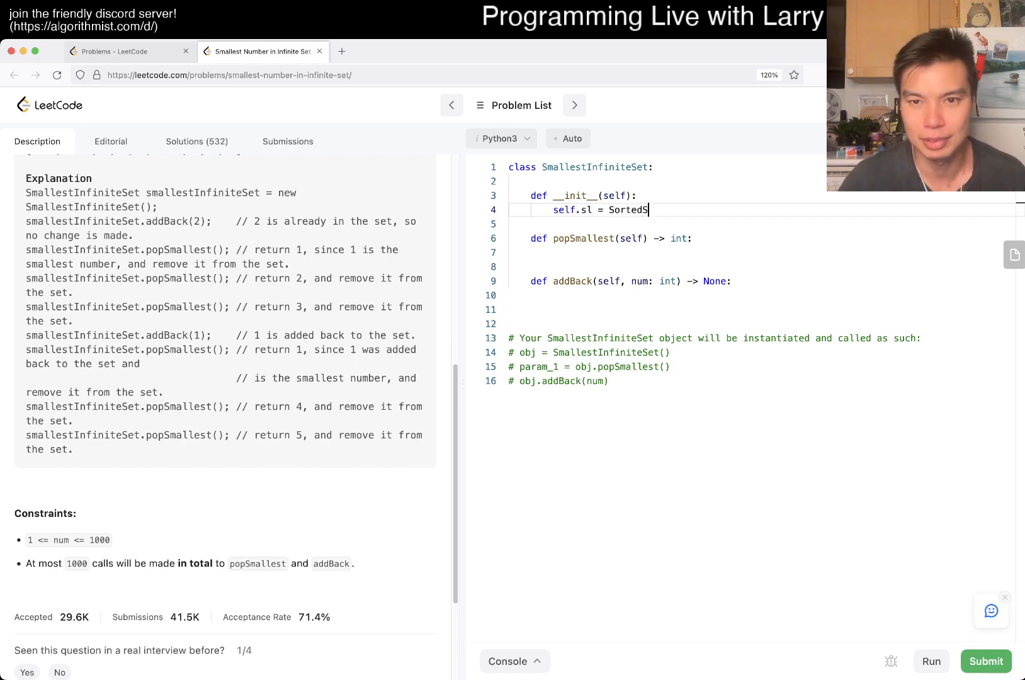
{"action": "type", "text": "from"}
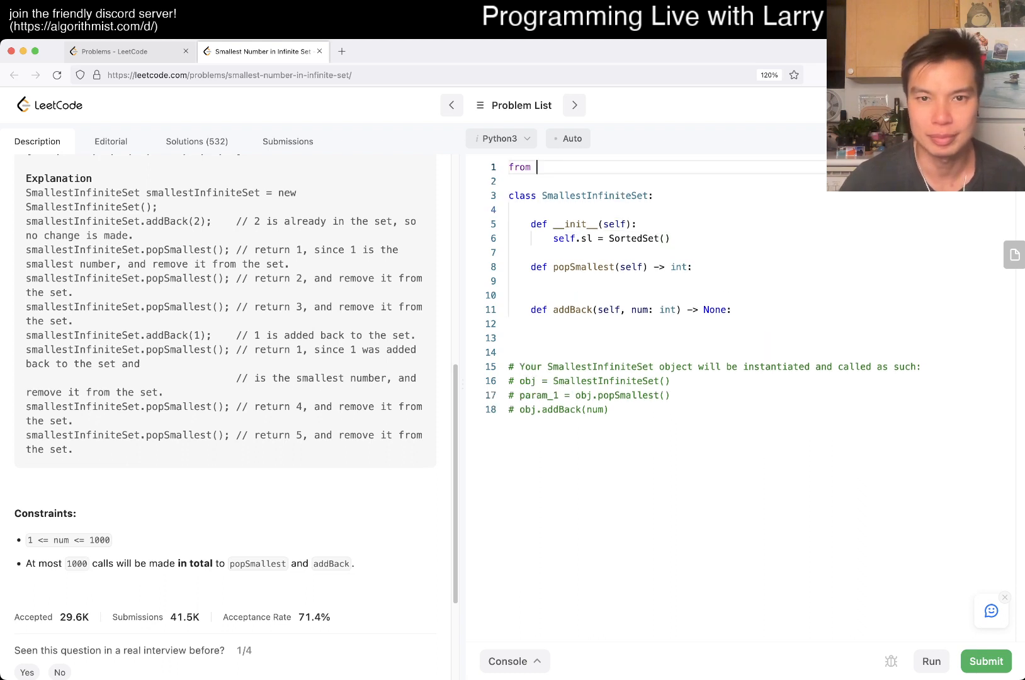
{"action": "type", "text": "sorted"}
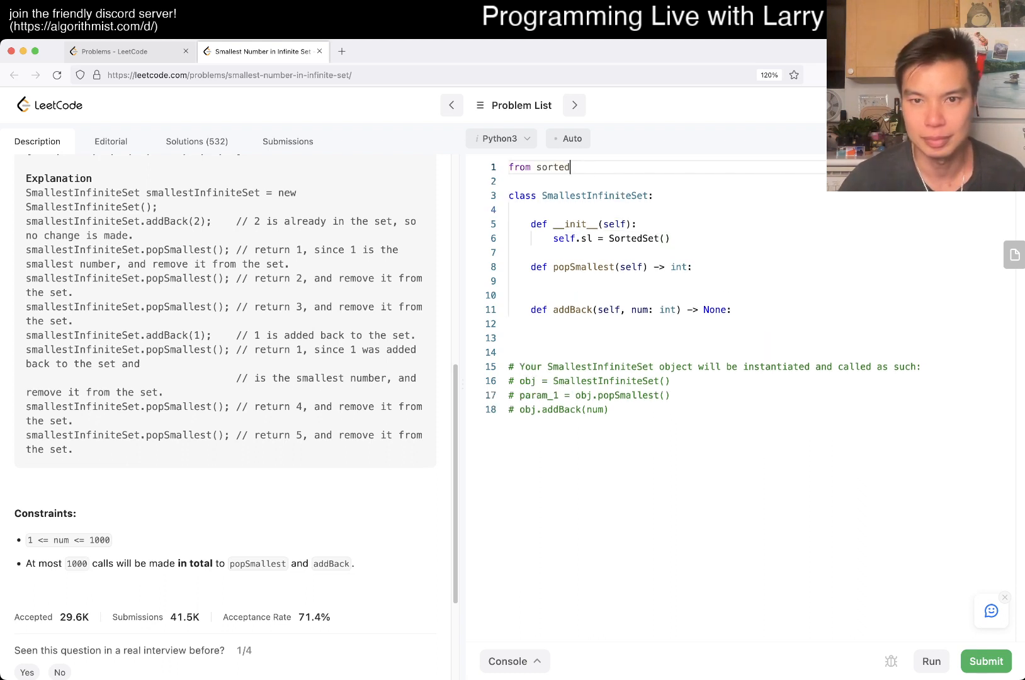
{"action": "type", "text": "containers import SortedSet"}
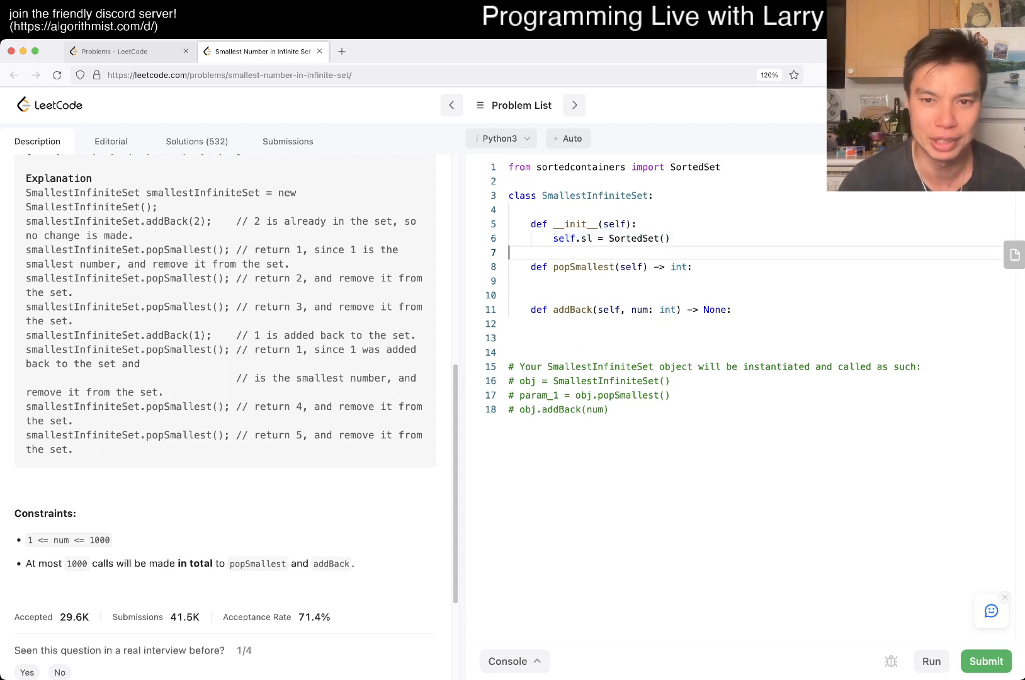
Step: Fill the SortedSet with every i in range(1, 1005)
{"action": "type", "text": "for i in range"}
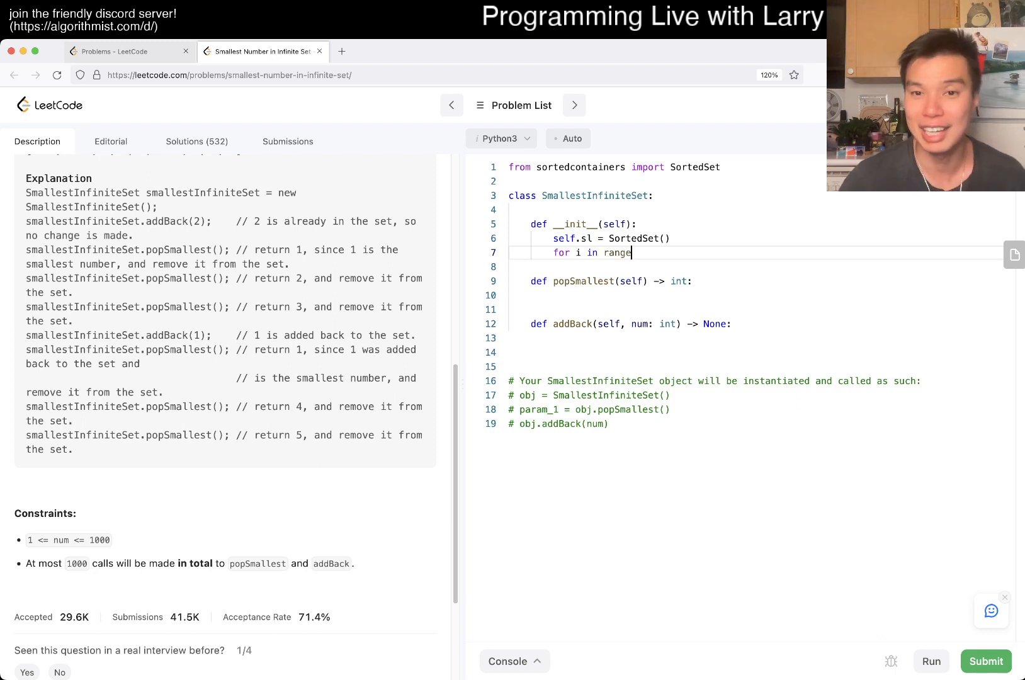
{"action": "type", "text": "(1, 1005):"}
{"action": "type", "text": "self.sl.add("}
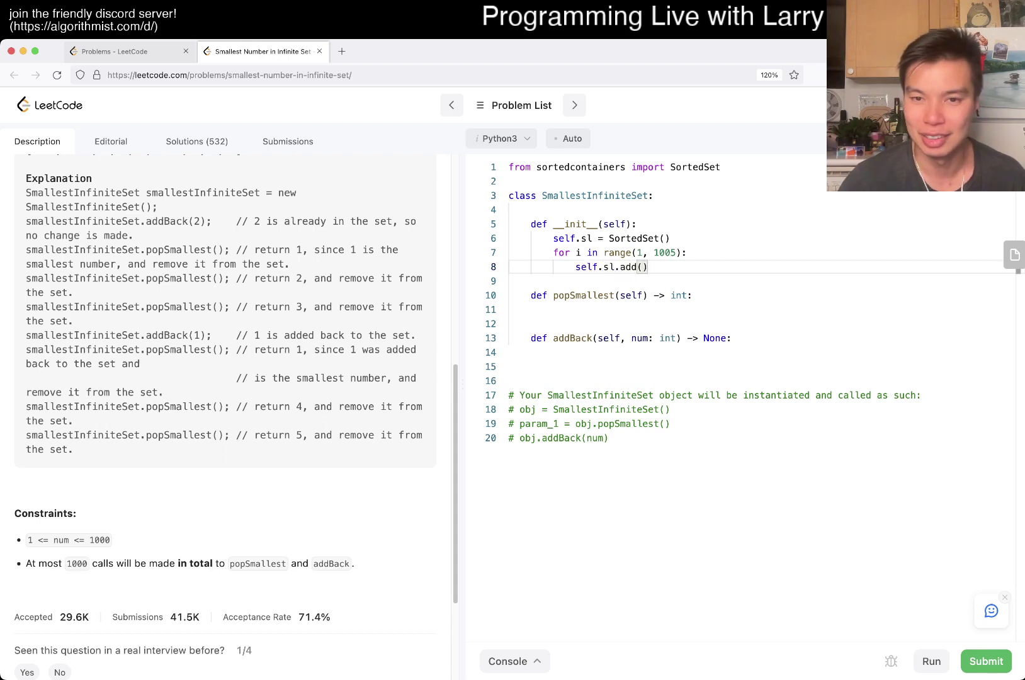
{"action": "type", "text": "i"}
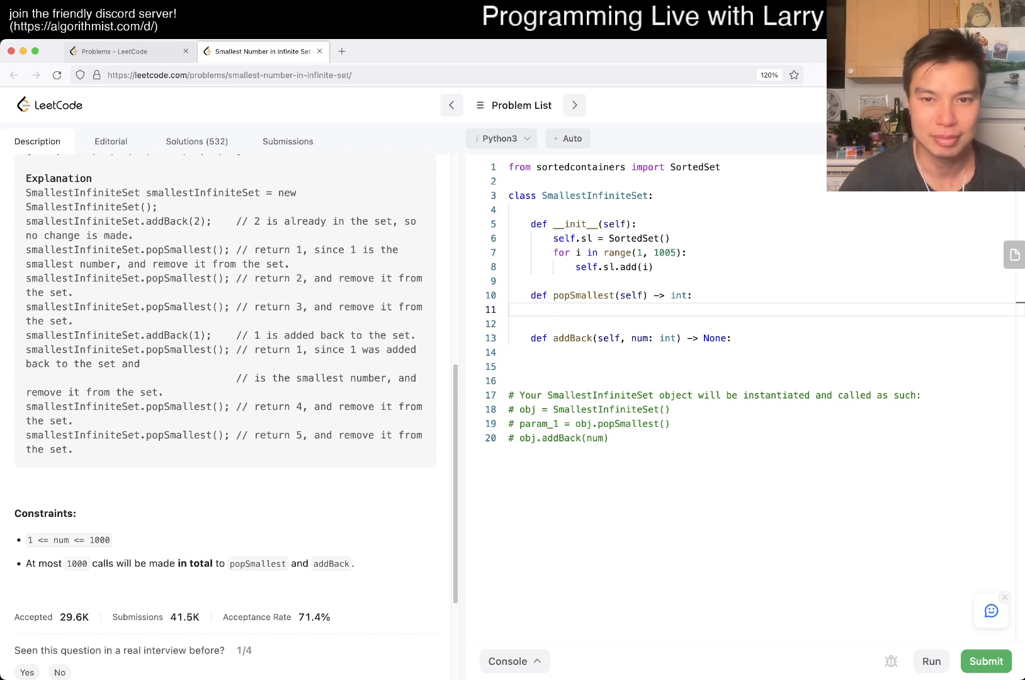
Step: Make popSmallest return and remove self.sl[0], and addBack add the value to the set
{"action": "type", "text": "reself.sl[0]"}
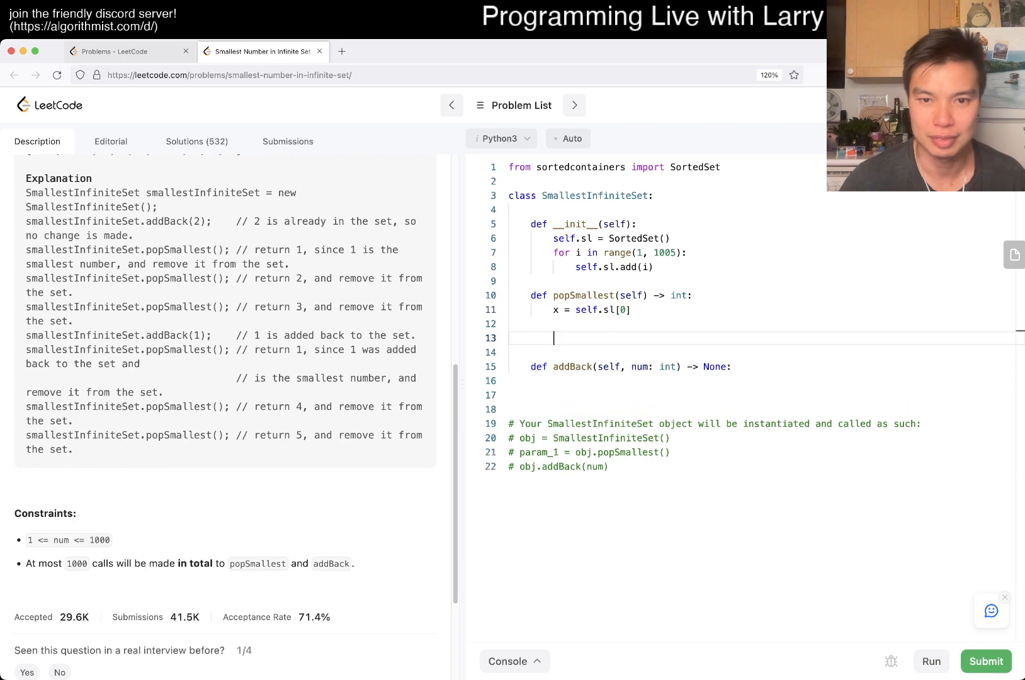
{"action": "type", "text": "sel"}
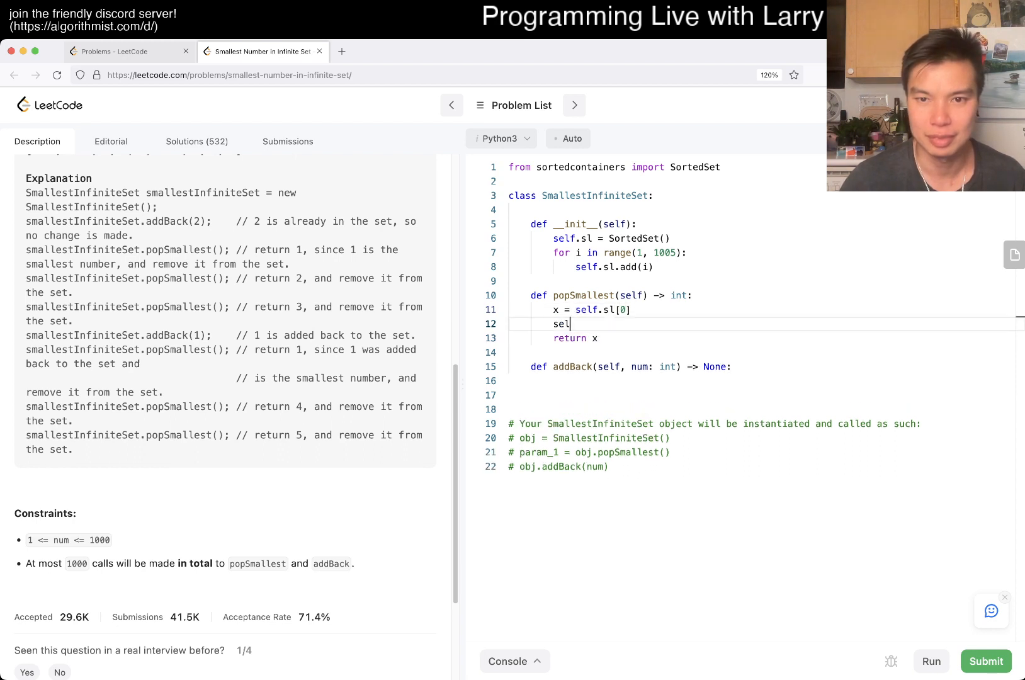
{"action": "type", "text": "f.sl.remove(x)"}
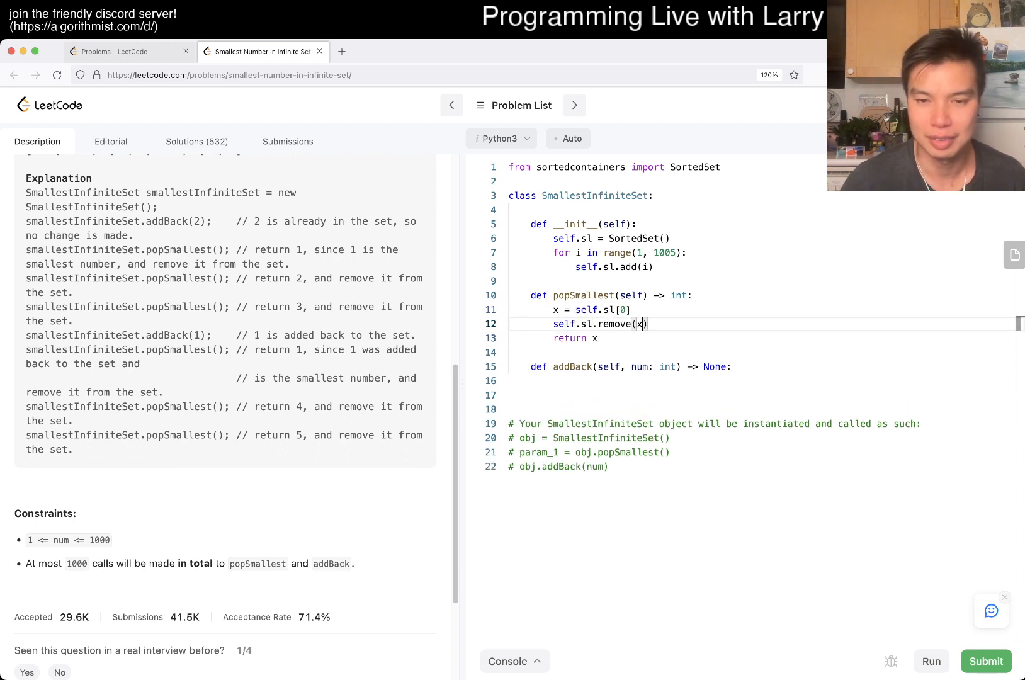
{"action": "type", "text": "self.sl"}
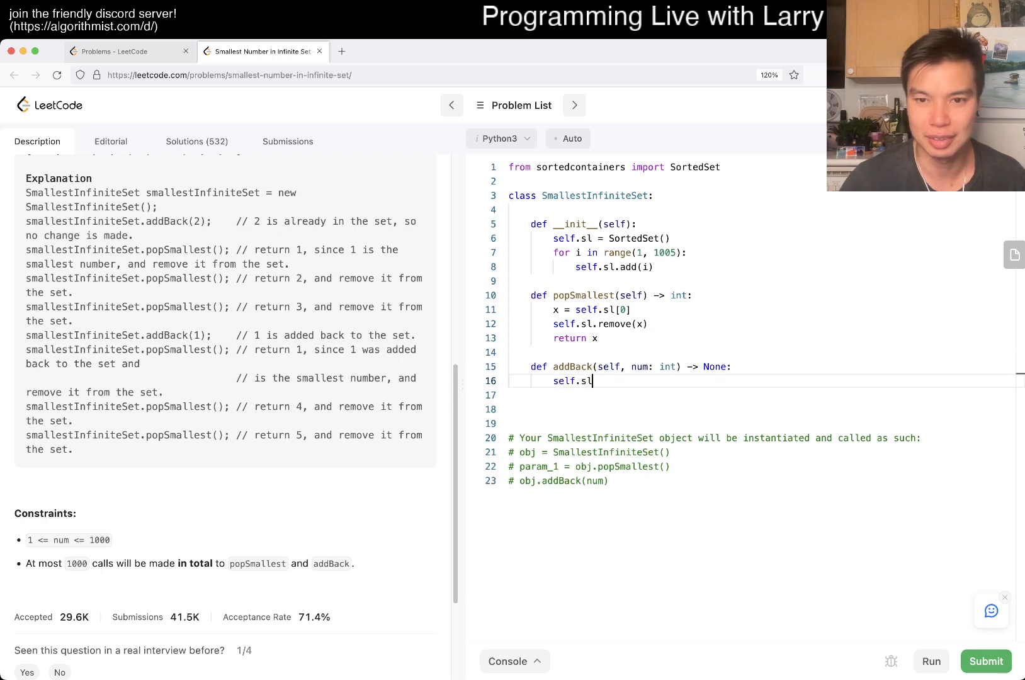
{"action": "type", "text": ".add(x)"}
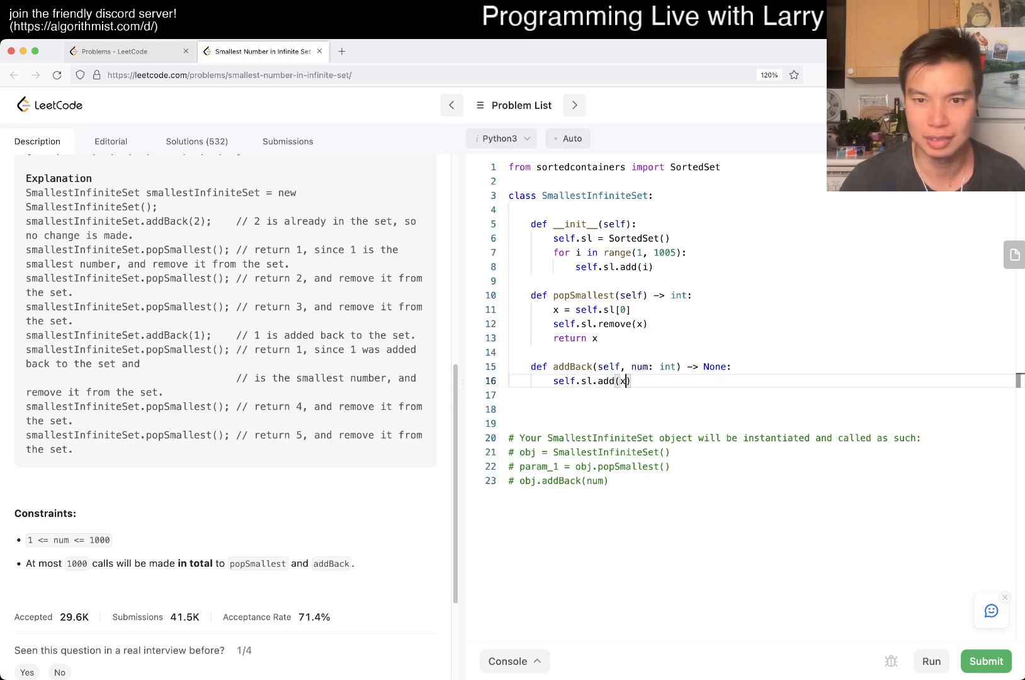
Step: Correct addBack to add num instead of x and run the sample test case to Accepted
{"action": "left_click", "coordinate": [930, 661]}
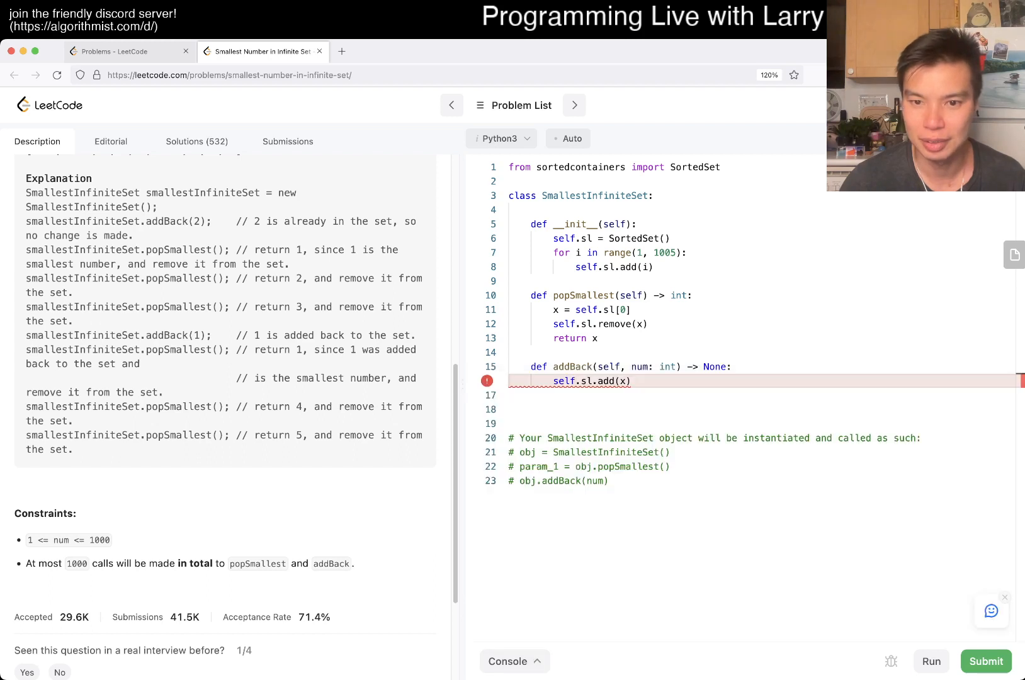
{"action": "type", "text": "num"}
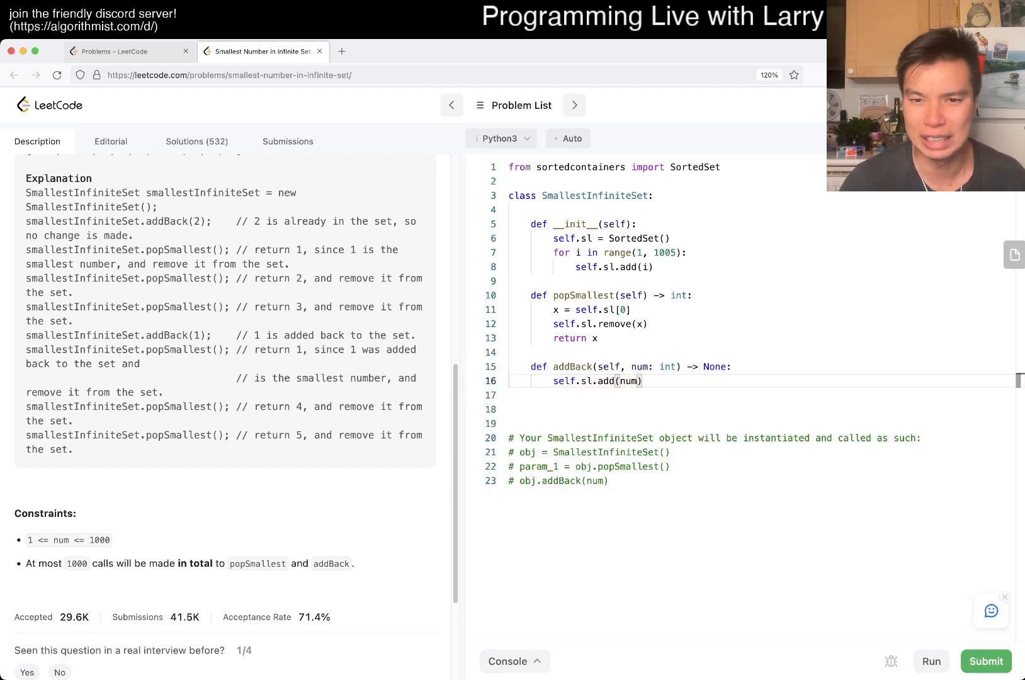
{"action": "left_click", "coordinate": [930, 661]}
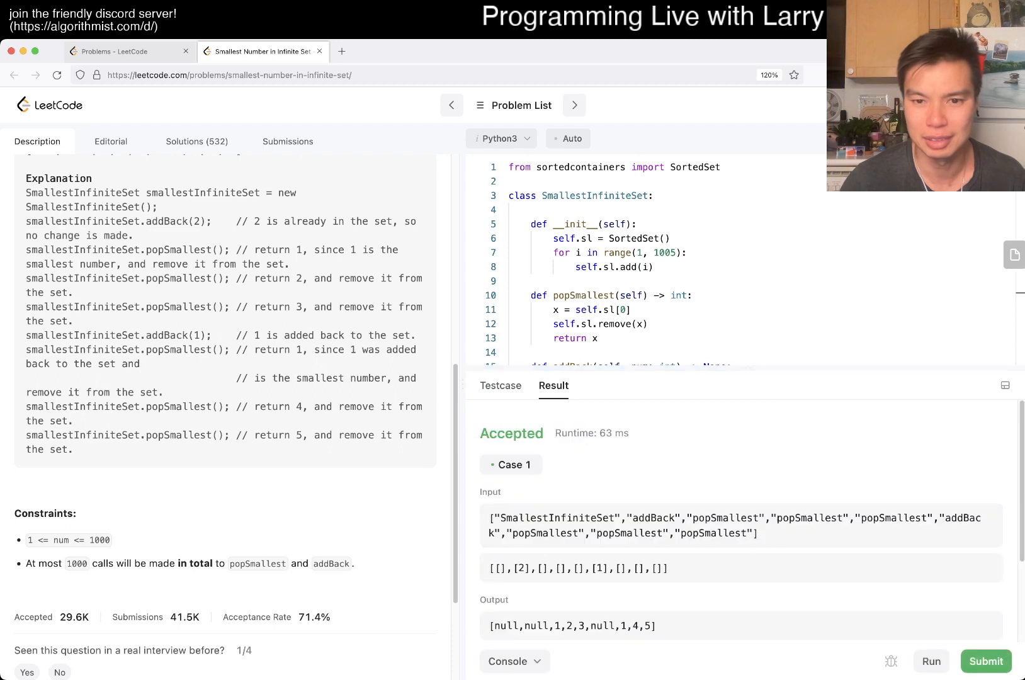
Step: Submit the solution, getting Accepted and the 1120-day Daily Challenge streak notice
{"action": "scroll", "scroll_direction": "down", "scroll_amount": 3}
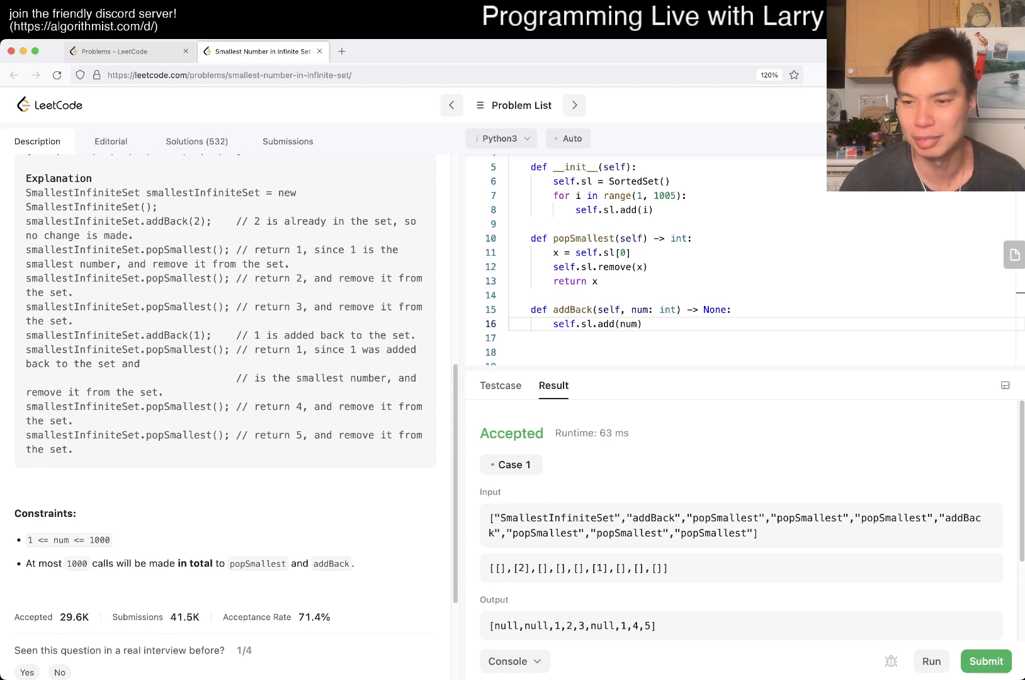
{"action": "left_click", "coordinate": [987, 661]}
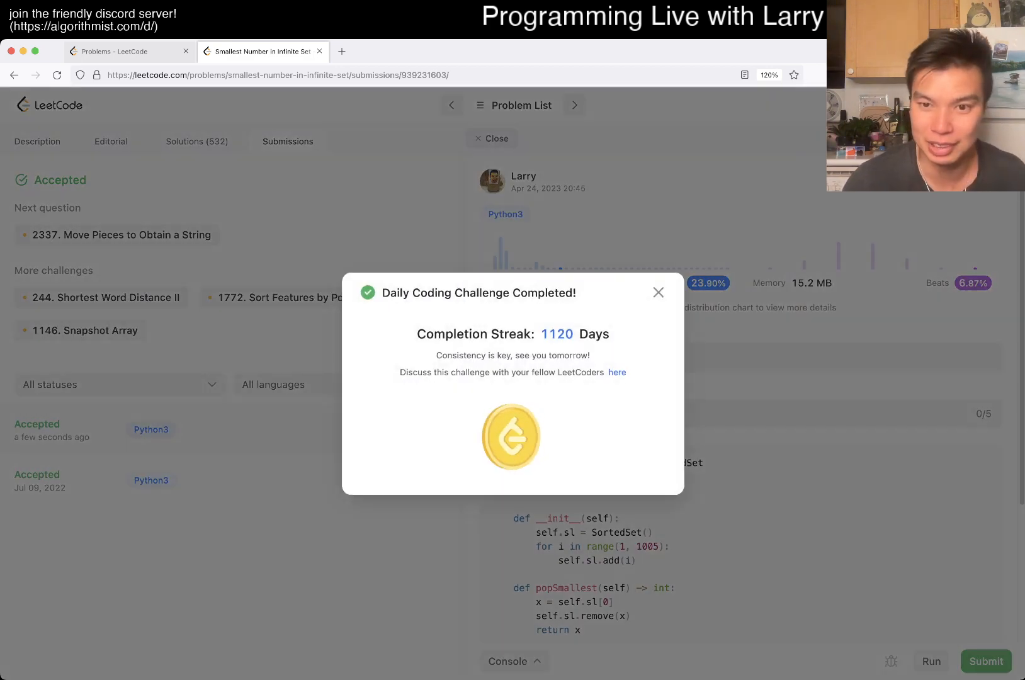
Step: Dismiss the challenge completion notice to return to the problem description
{"action": "left_click", "coordinate": [658, 292]}
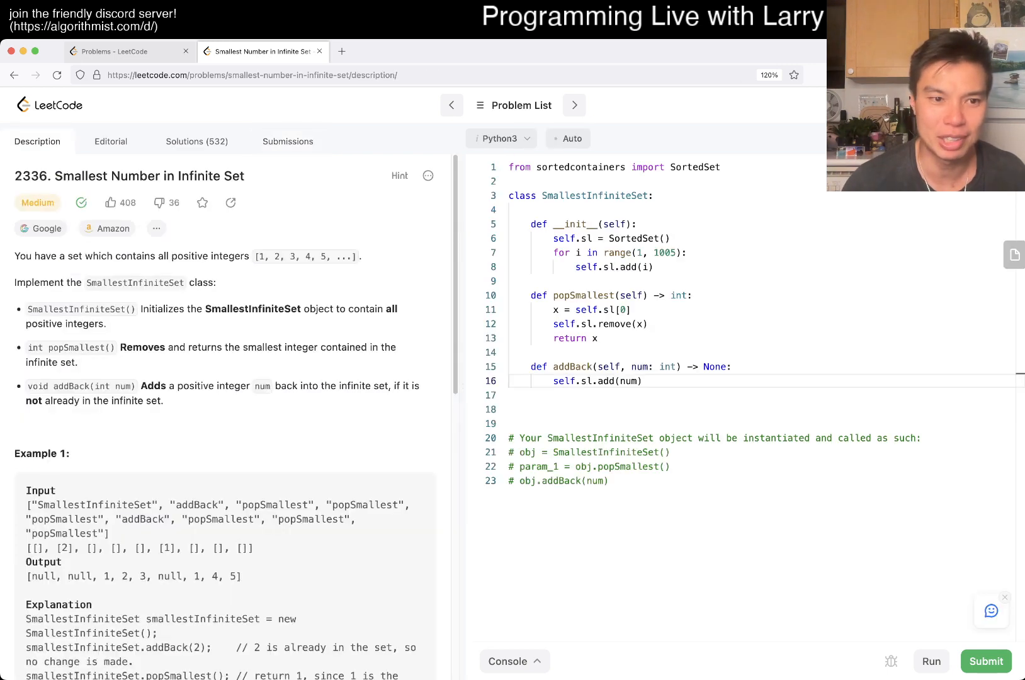
{"action": "scroll", "scroll_direction": "down", "scroll_amount": 3}
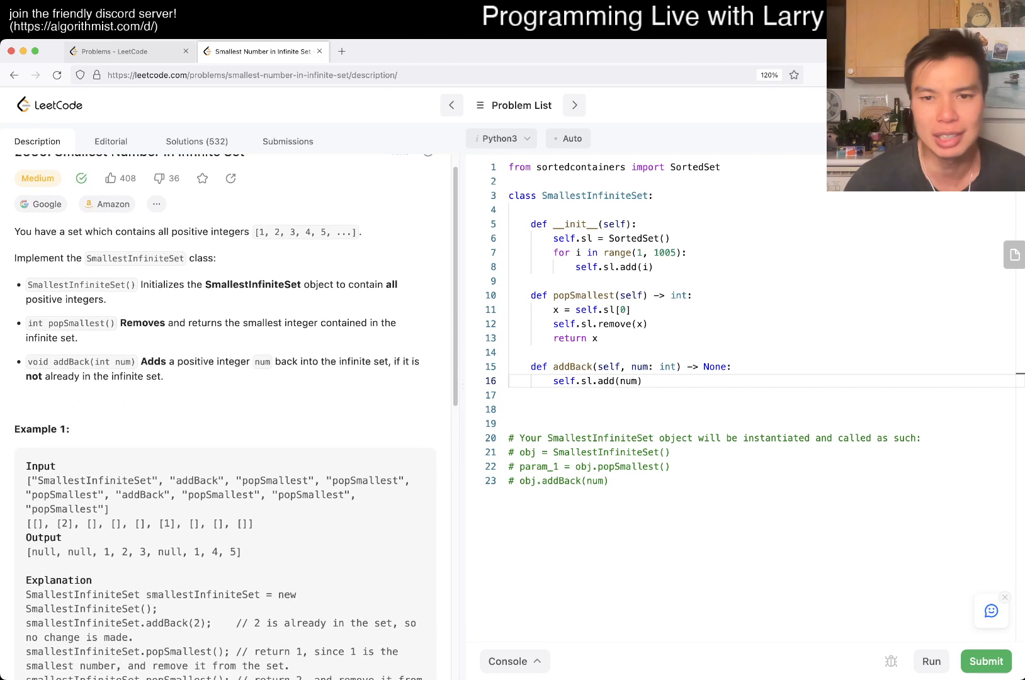
{"action": "scroll", "scroll_direction": "down", "scroll_amount": 3}
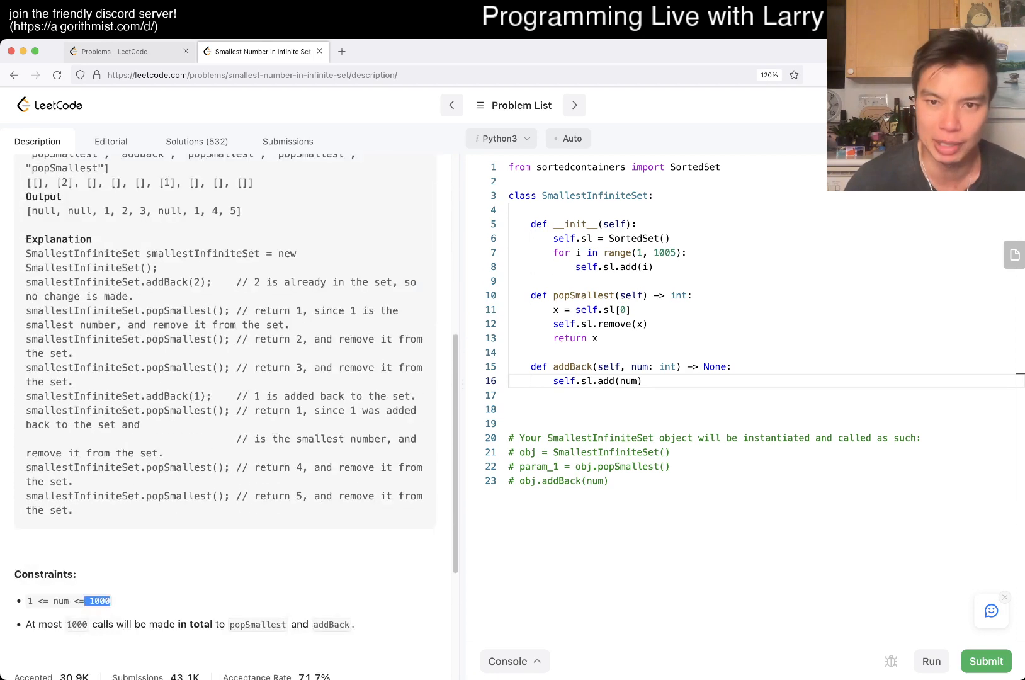